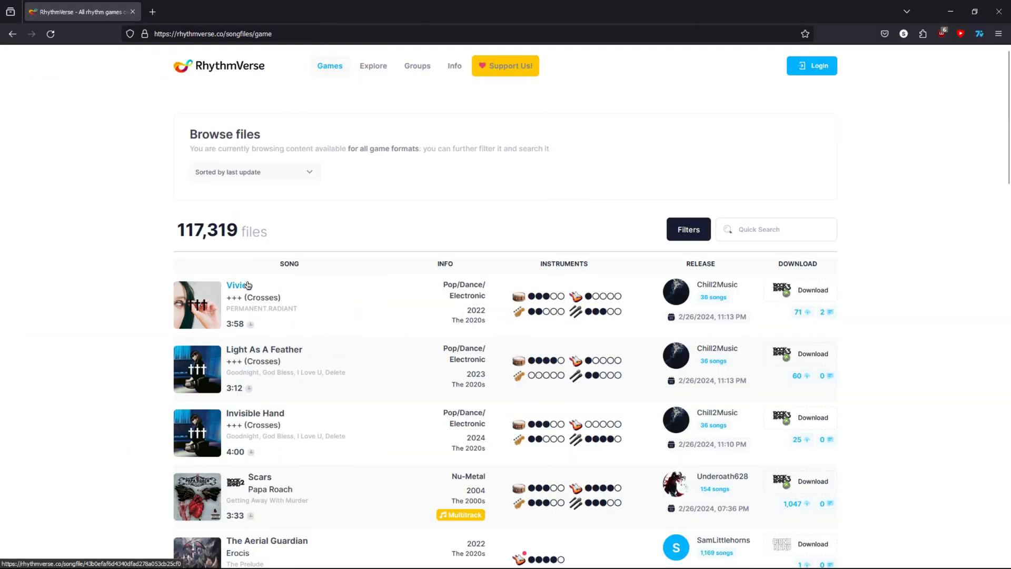
Filter RhythmVerse's song files to Rock Band 3 Xbox 360 customs via the Games menu.
{"action": "left_click", "coordinate": [254, 172]}
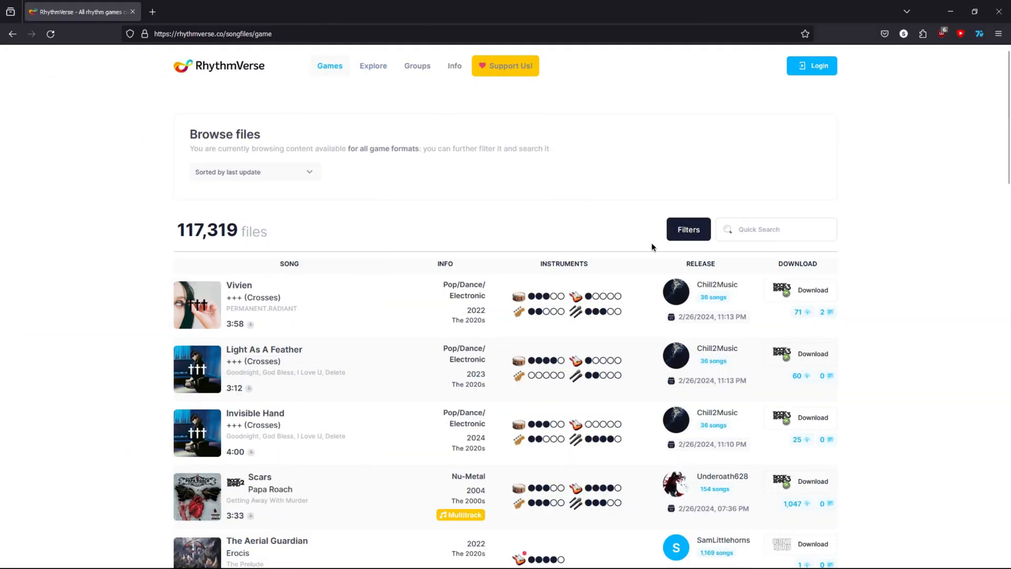
{"action": "left_click", "coordinate": [330, 65]}
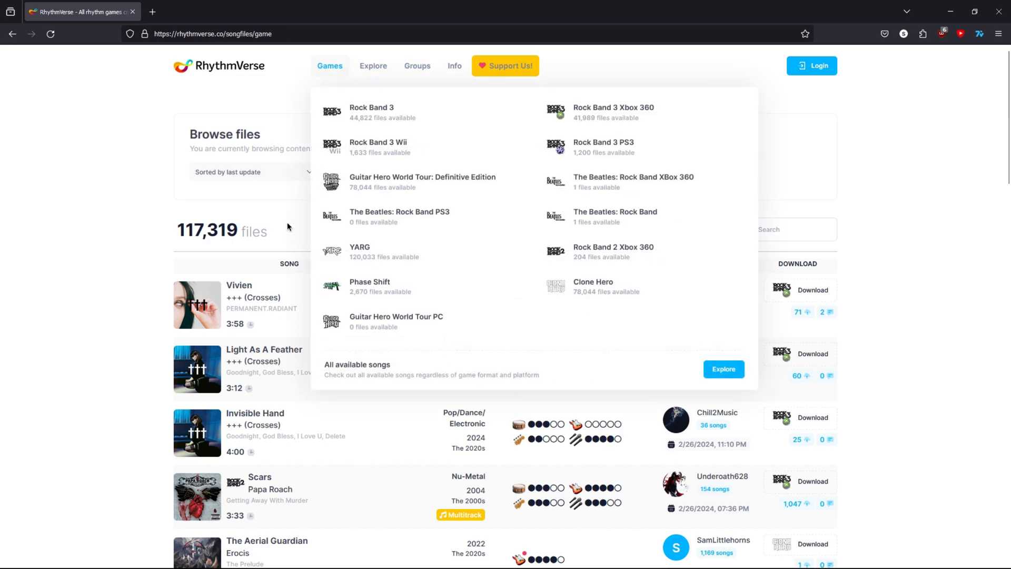
{"action": "left_click", "coordinate": [613, 110]}
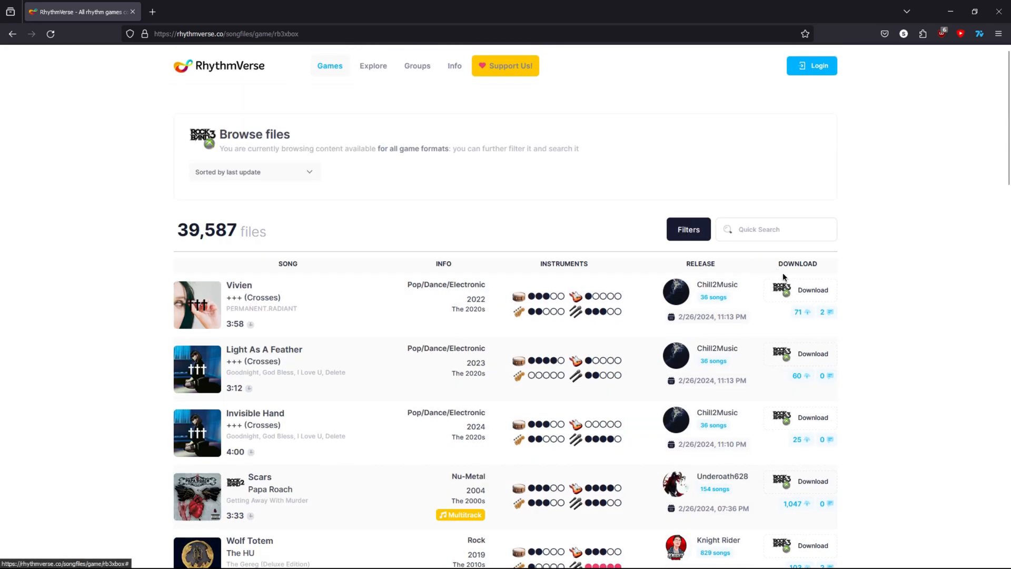
{"action": "left_click", "coordinate": [811, 289]}
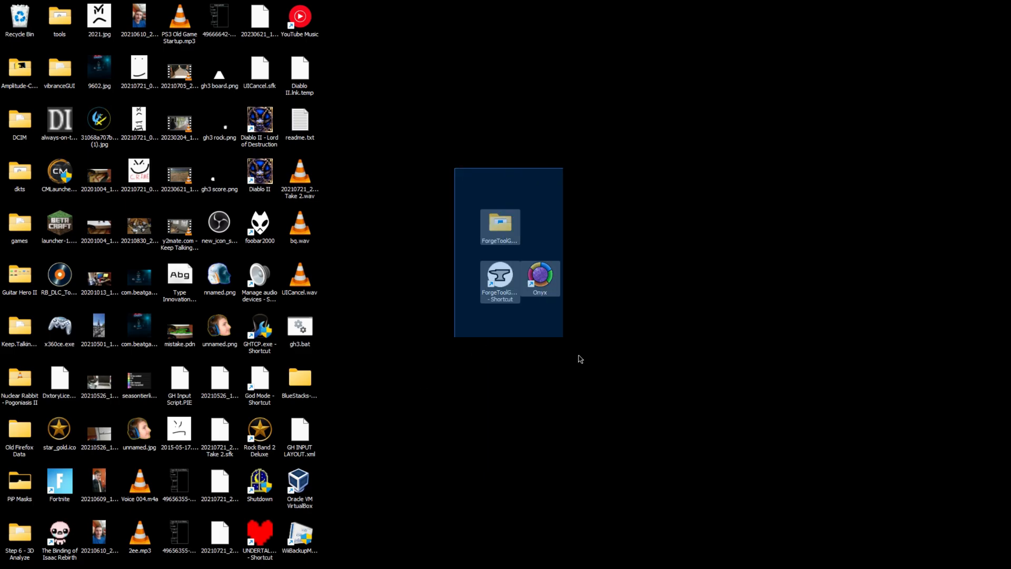
Navigate to F: > clon > setlists > SELF MADE SONGS > COMPLETED SONGS and move the window aside.
{"action": "left_click", "coordinate": [546, 336]}
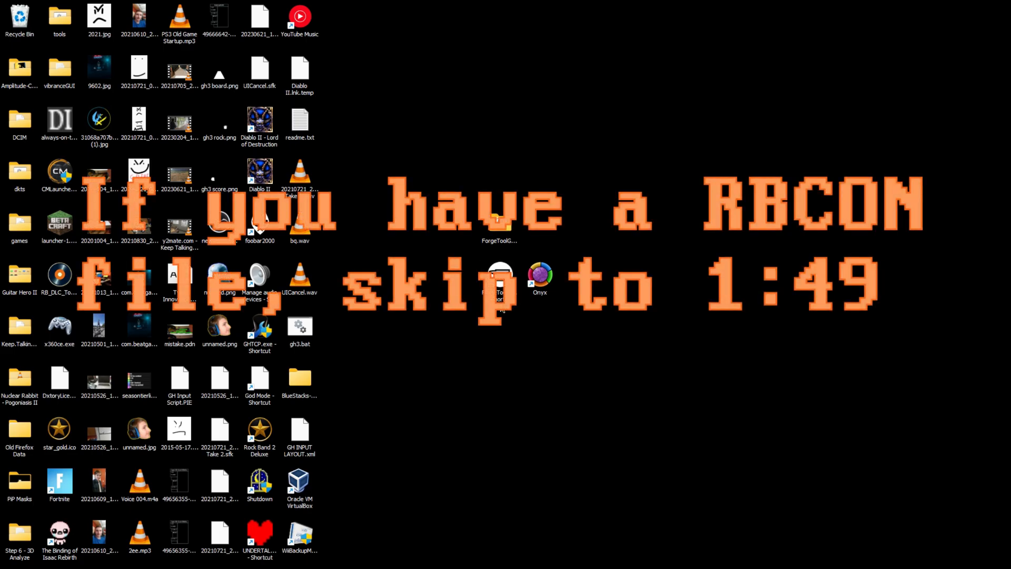
{"action": "mouse_move", "coordinate": [499, 283]}
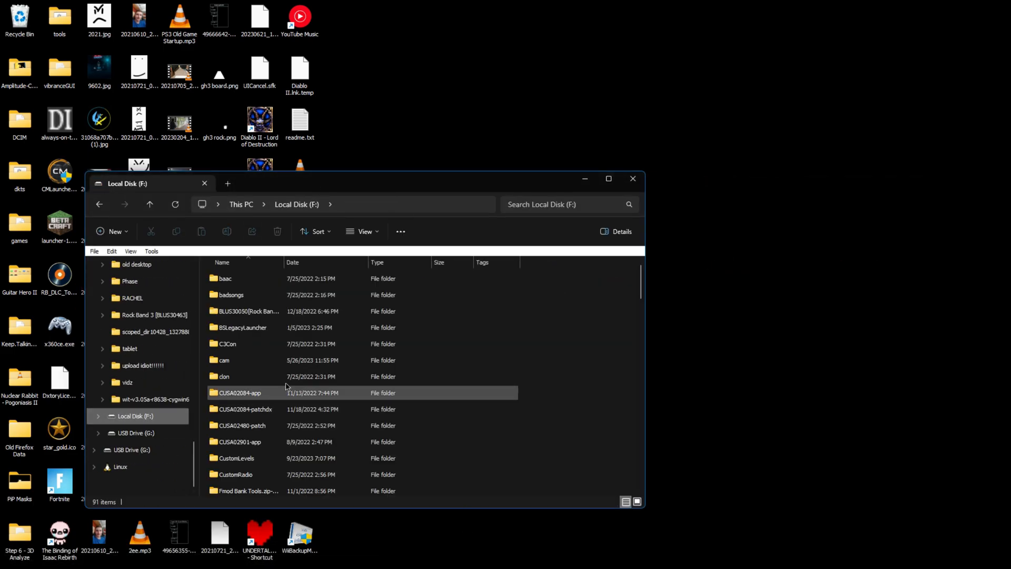
{"action": "double_click", "coordinate": [223, 376]}
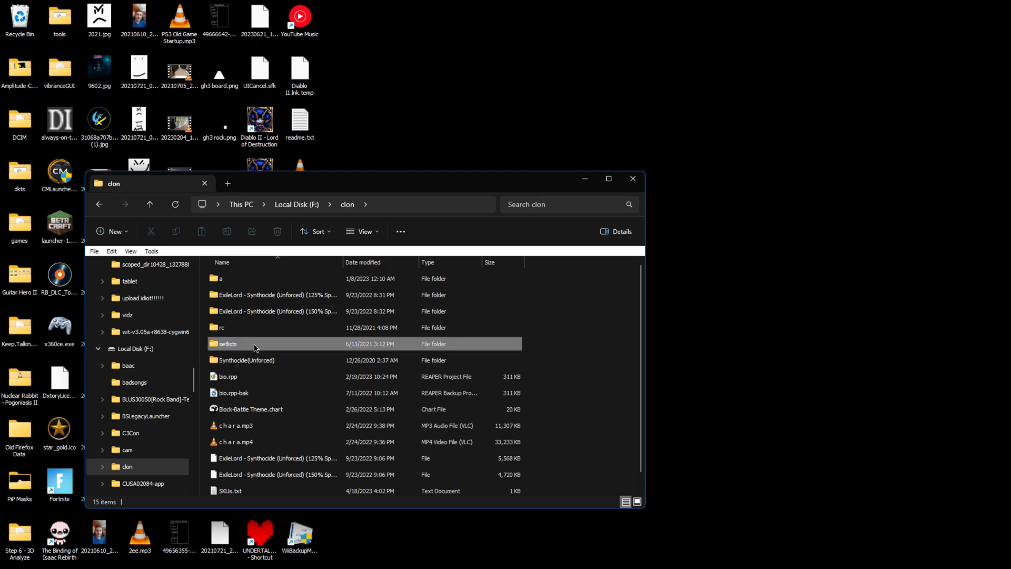
{"action": "double_click", "coordinate": [227, 343]}
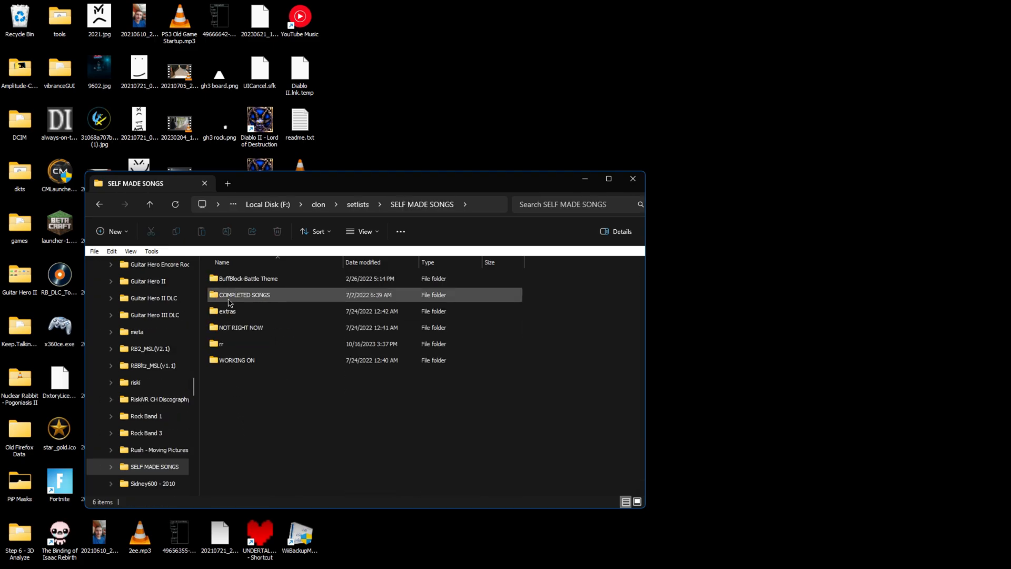
{"action": "double_click", "coordinate": [244, 295]}
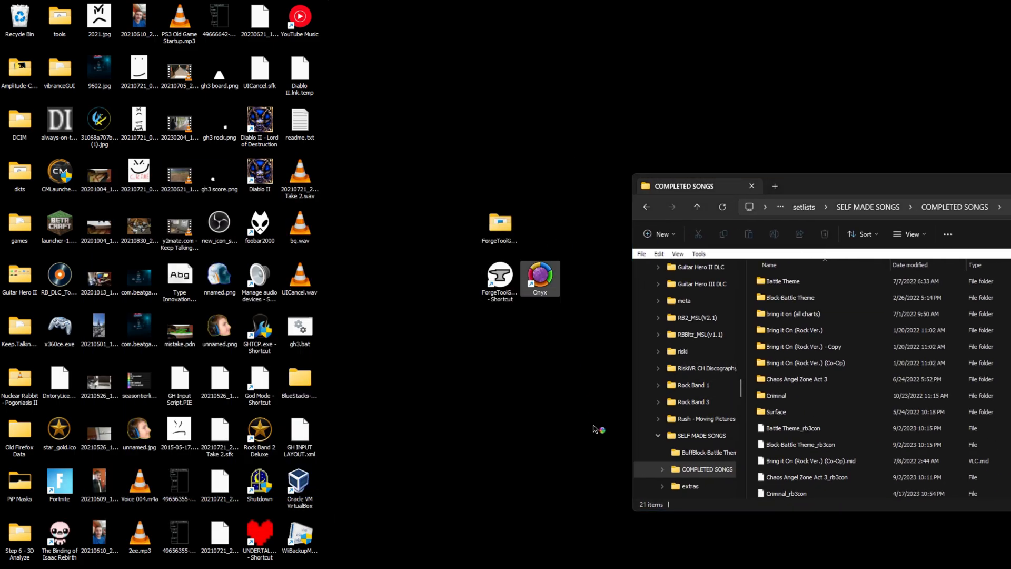
{"action": "left_click_drag", "start_coordinate": [543, 225], "coordinate": [555, 367]}
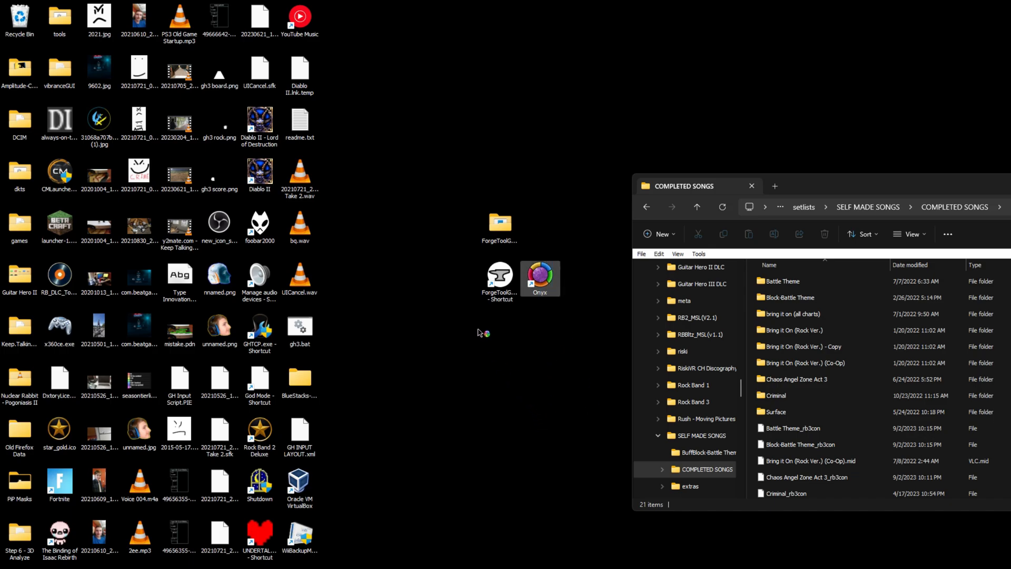
Launch Onyx and start a batch process to create Xbox 360 CON files from the song folder.
{"action": "double_click", "coordinate": [539, 278]}
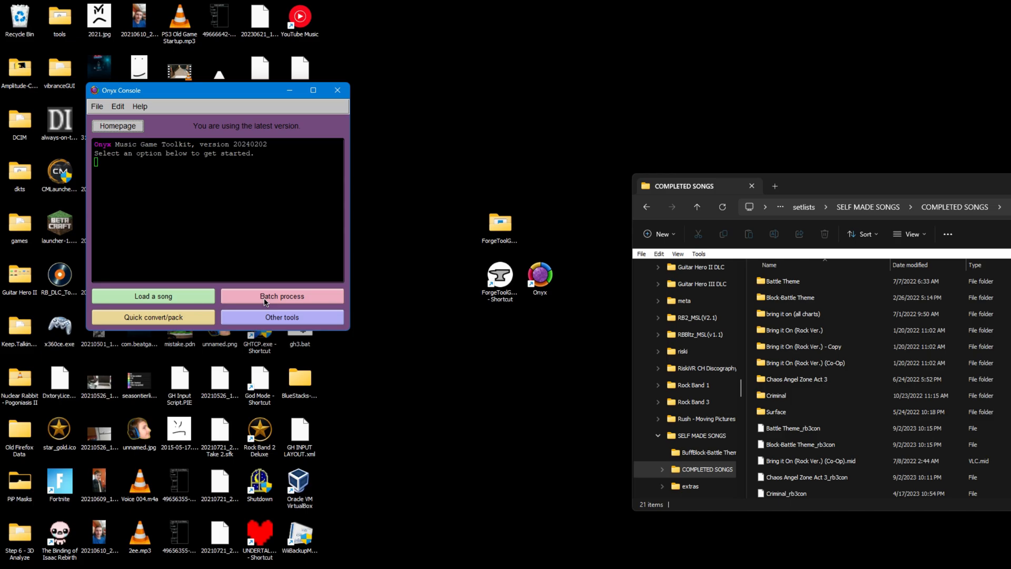
{"action": "left_click", "coordinate": [282, 296]}
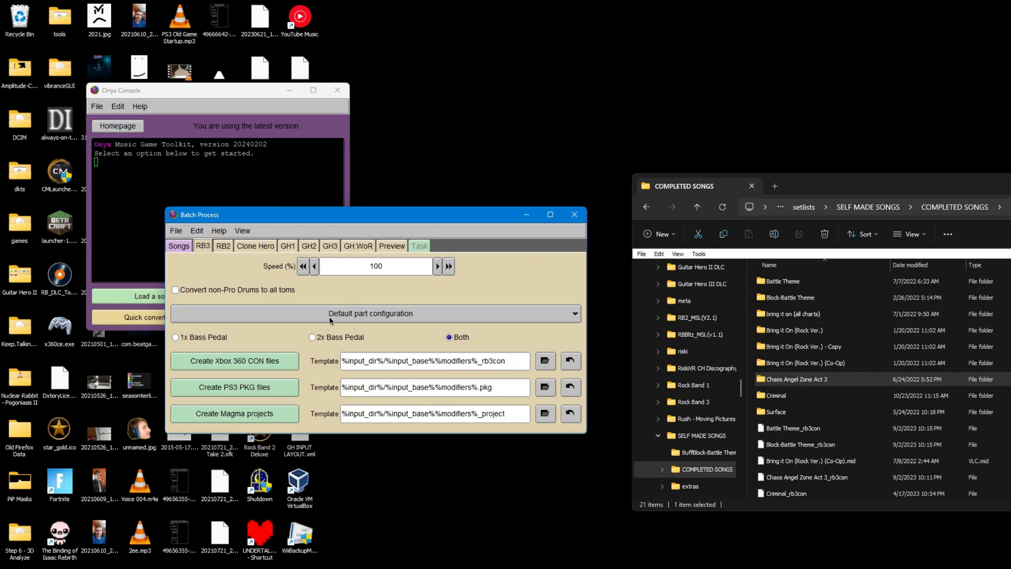
{"action": "left_click", "coordinate": [369, 314]}
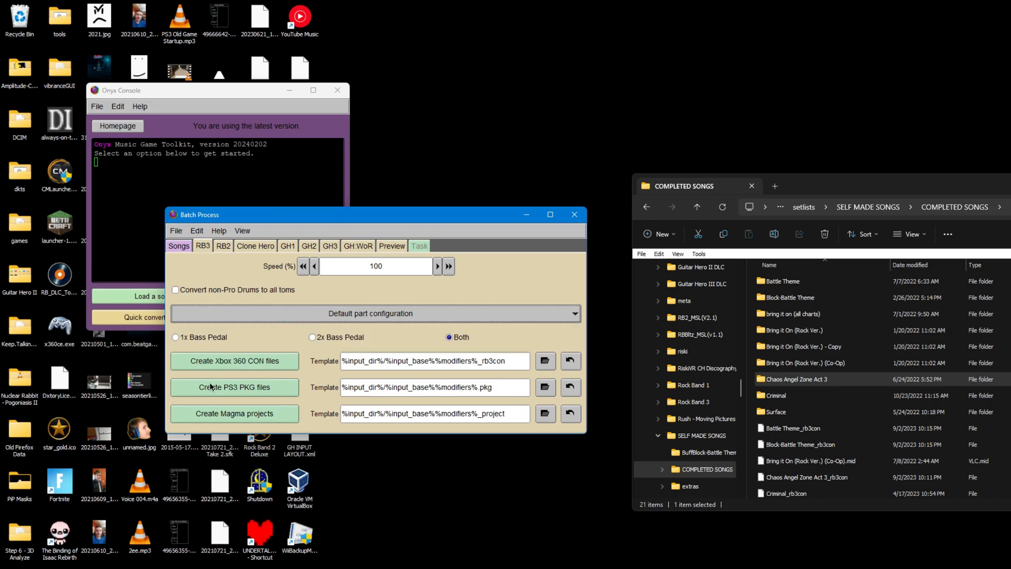
{"action": "mouse_move", "coordinate": [265, 380]}
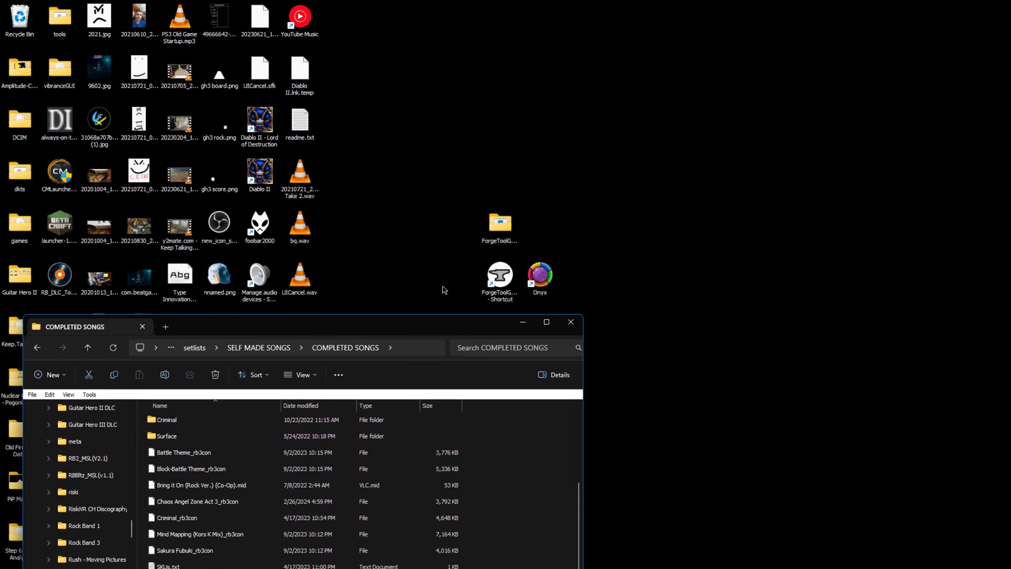
Launch ForgeToolGUI's RB3-to-RB4 conversion and add the Chaos Angel Zone Act 3_rb3con file.
{"action": "left_click", "coordinate": [499, 275]}
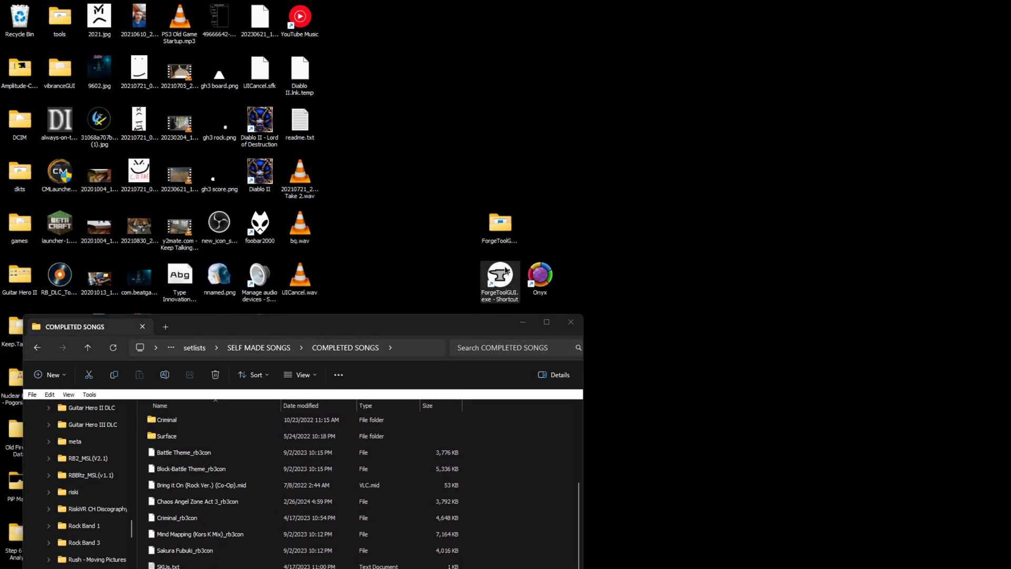
{"action": "double_click", "coordinate": [499, 276]}
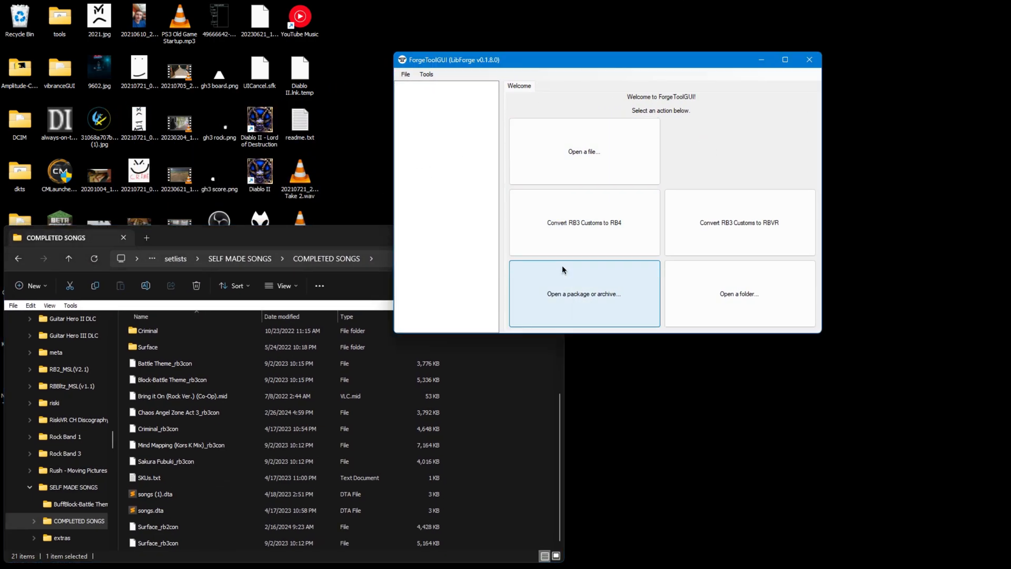
{"action": "mouse_move", "coordinate": [583, 222]}
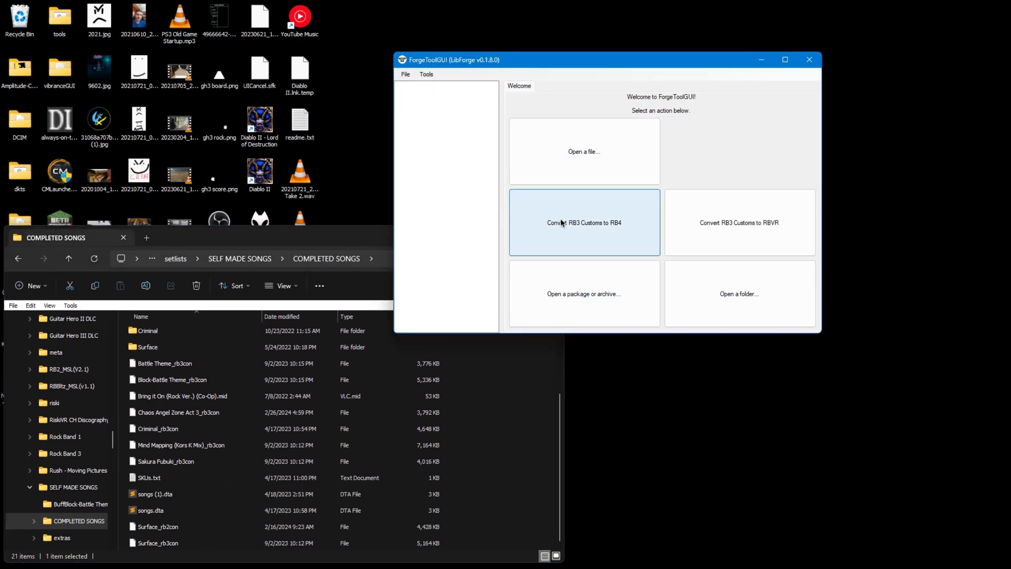
{"action": "left_click", "coordinate": [583, 222]}
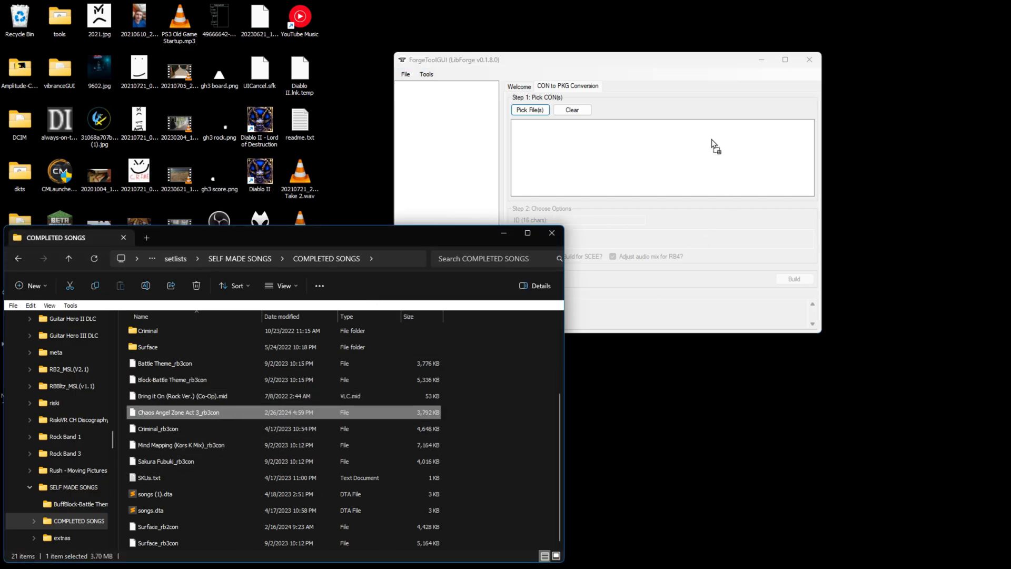
{"action": "left_click", "coordinate": [529, 109]}
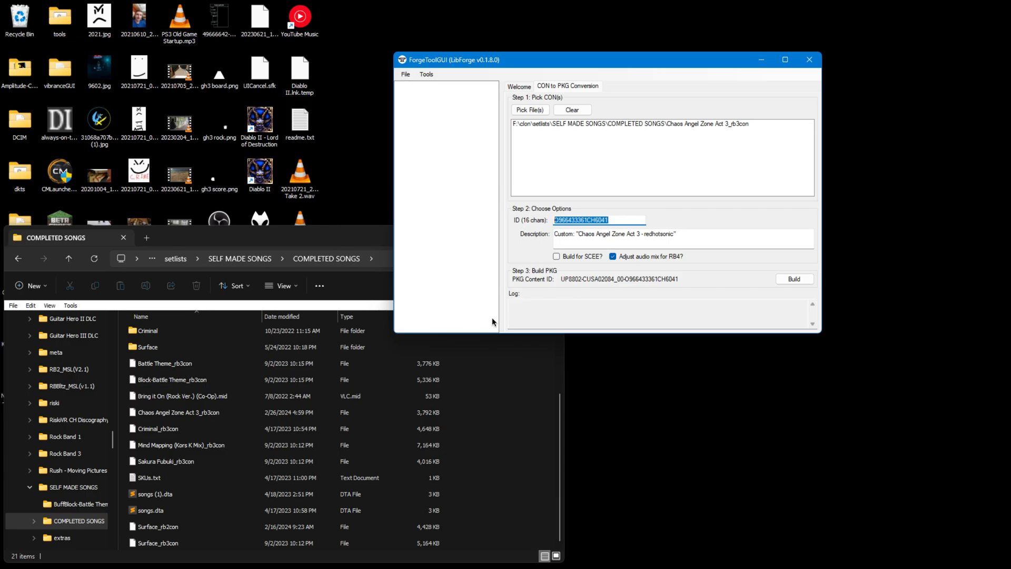
{"action": "mouse_move", "coordinate": [498, 322]}
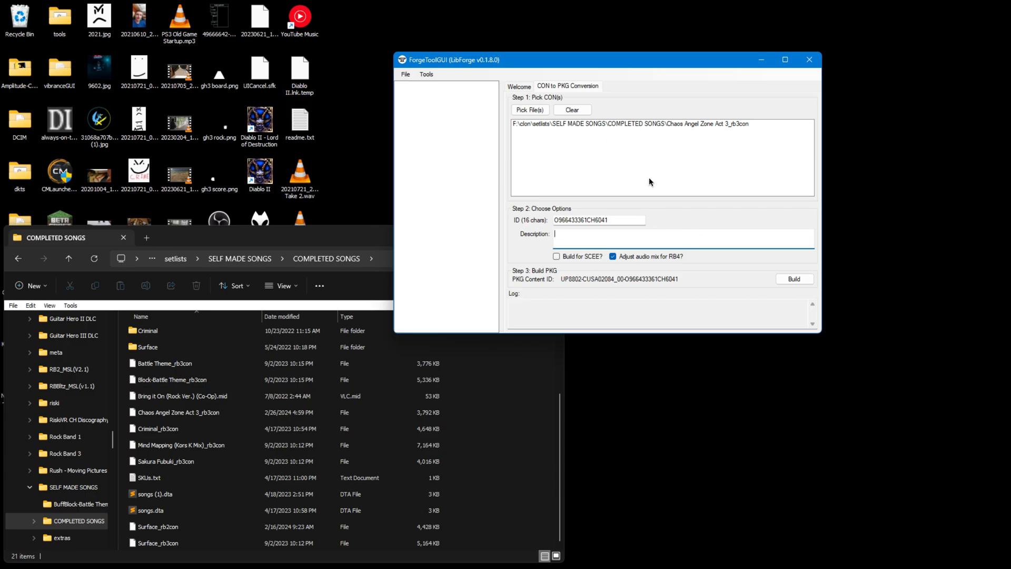
Set the 16-character package ID to rockband4tutoria and start building the PKG.
{"action": "left_click", "coordinate": [628, 123]}
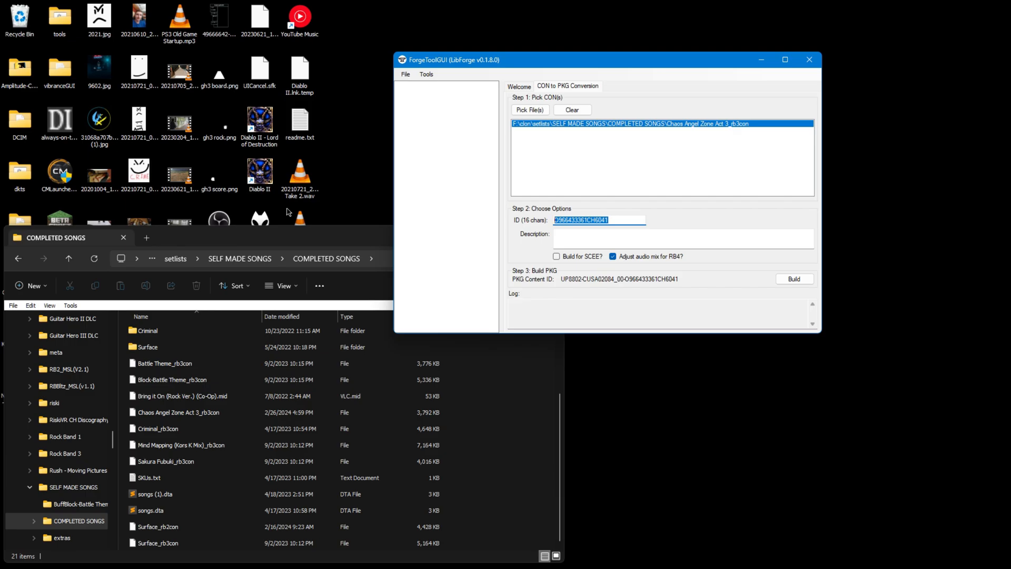
{"action": "type", "text": "rockband4"}
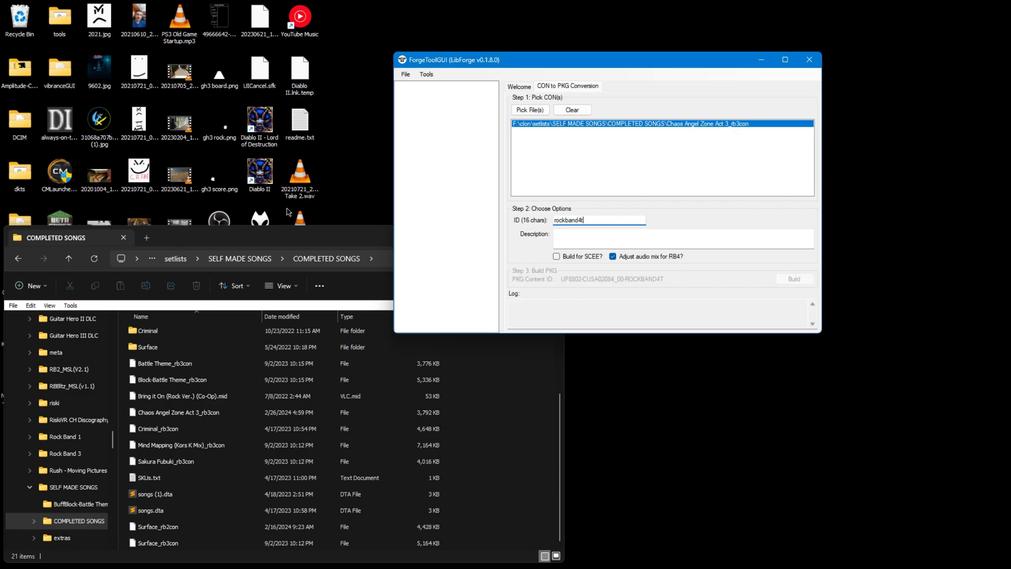
{"action": "type", "text": "tutorial"}
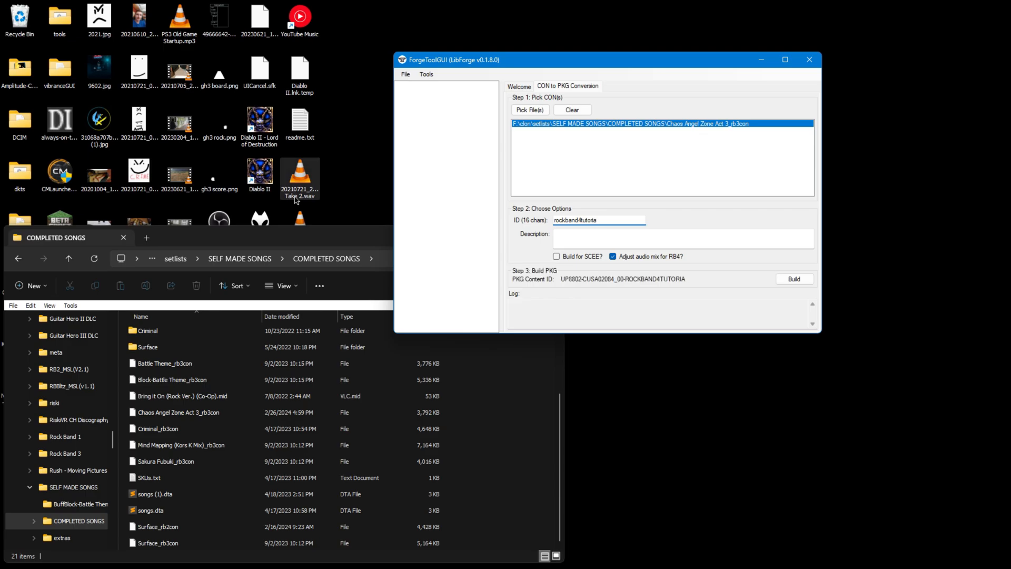
{"action": "triple_click", "coordinate": [597, 220]}
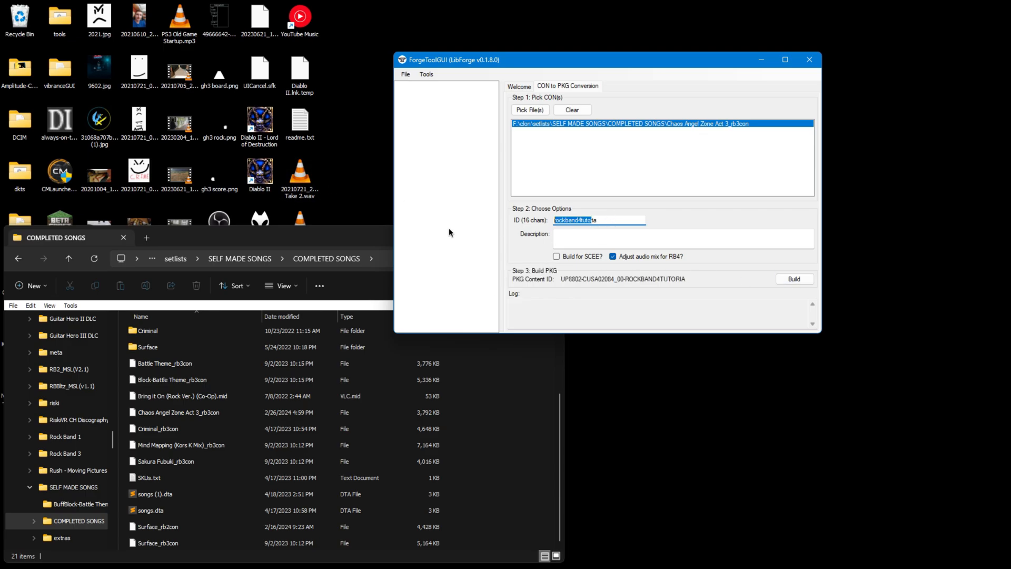
{"action": "left_click", "coordinate": [794, 278]}
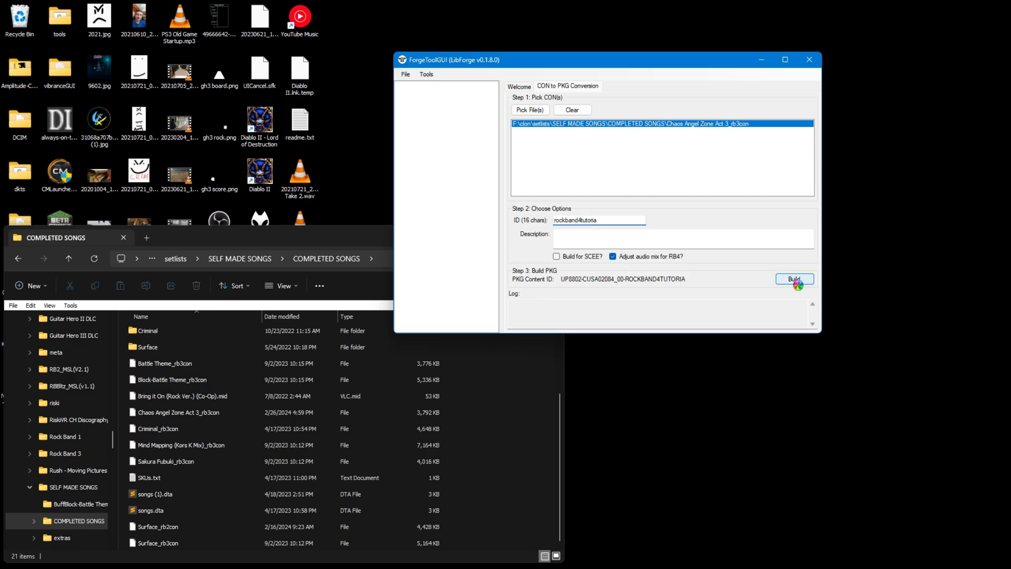
{"action": "left_click", "coordinate": [794, 279]}
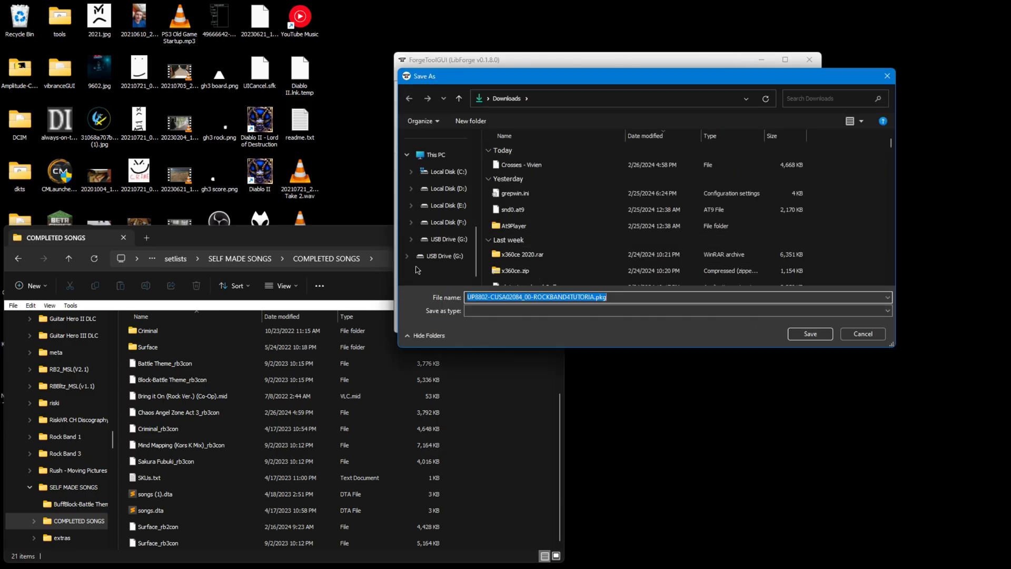
Save UP8802-CUSA02084_00-ROCKBAND4TUTORIA.pkg to Downloads, select it, and bring up drive E: options.
{"action": "left_click", "coordinate": [808, 333]}
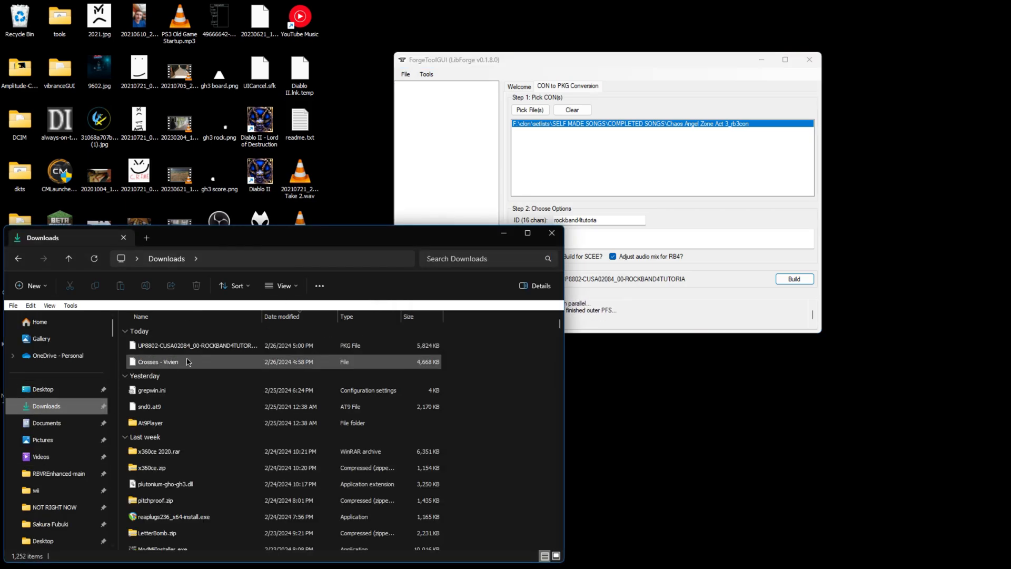
{"action": "left_click", "coordinate": [197, 345]}
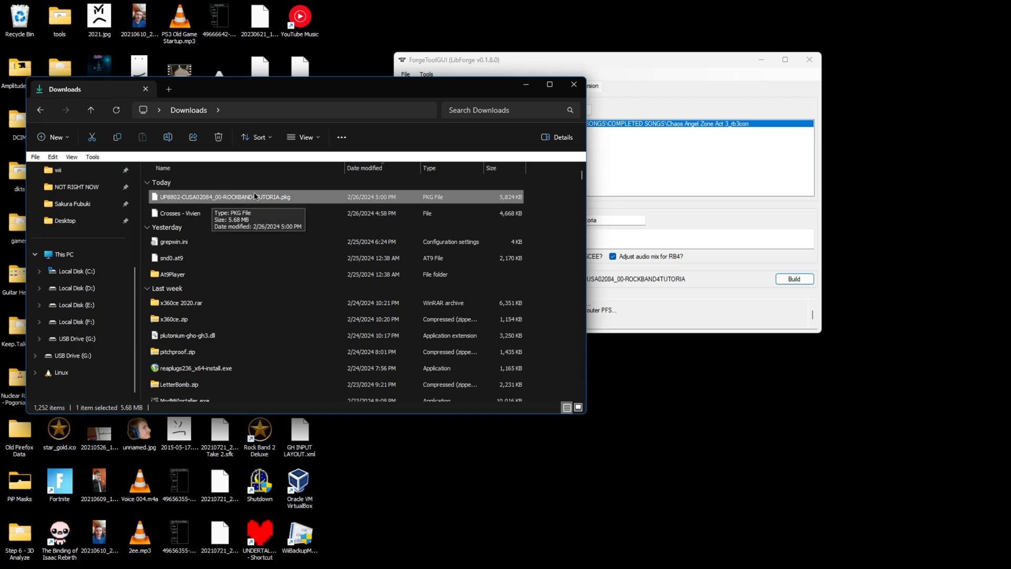
{"action": "mouse_move", "coordinate": [6, 455]}
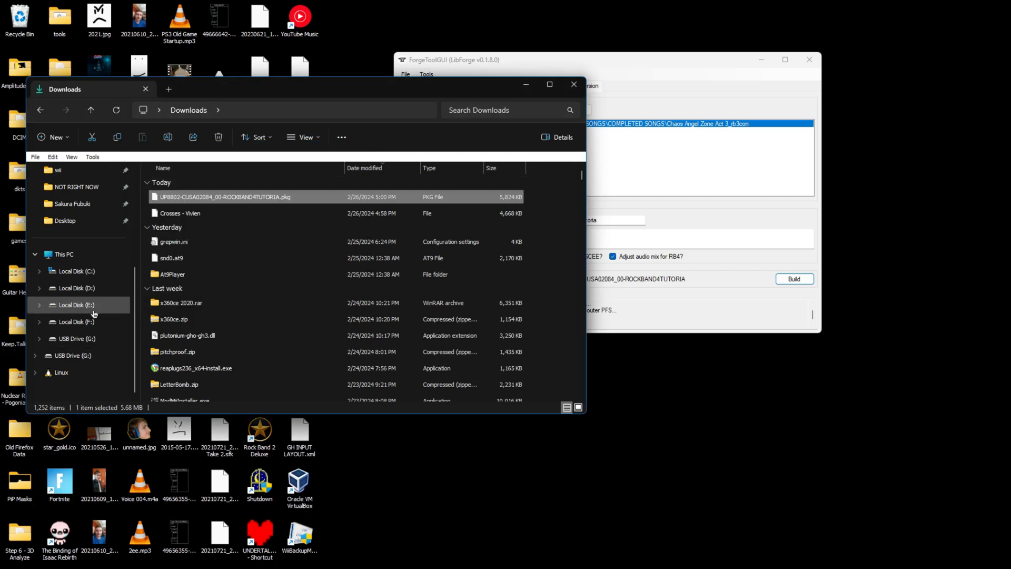
{"action": "right_click", "coordinate": [75, 338]}
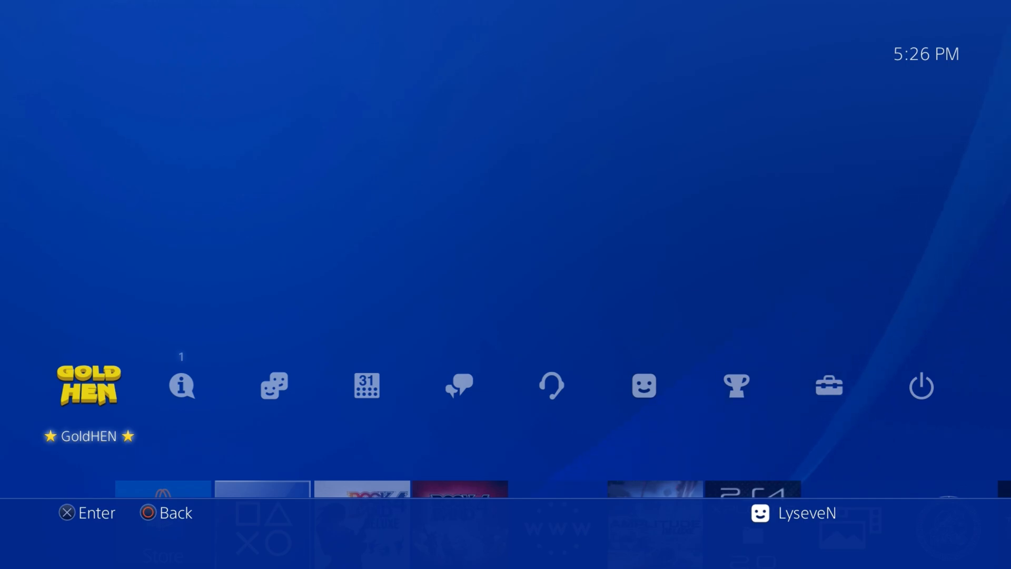
Open GoldHEN on the PS4 and go into its Debug Settings.
{"action": "left_click", "coordinate": [88, 386]}
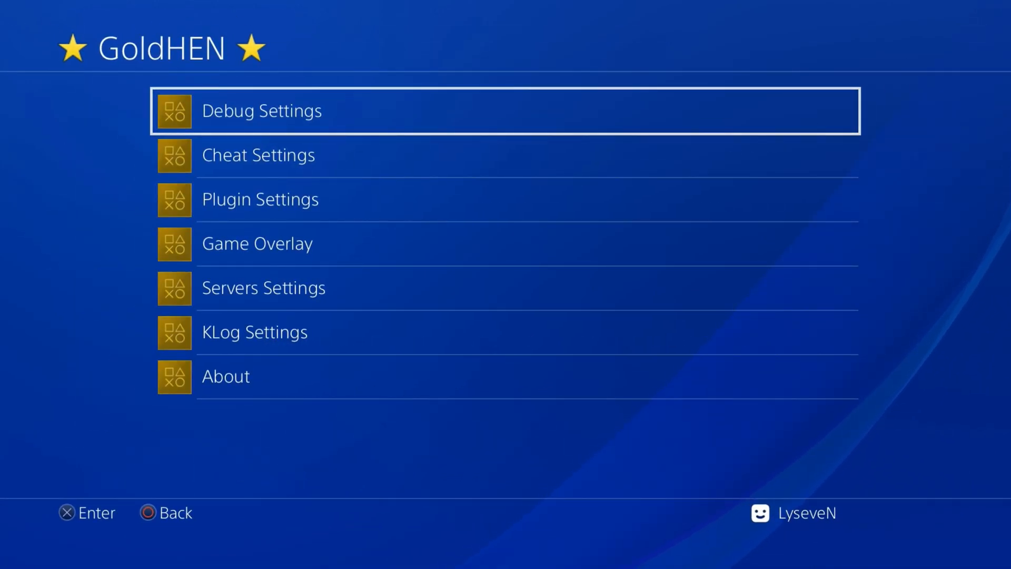
{"action": "left_click", "coordinate": [260, 111]}
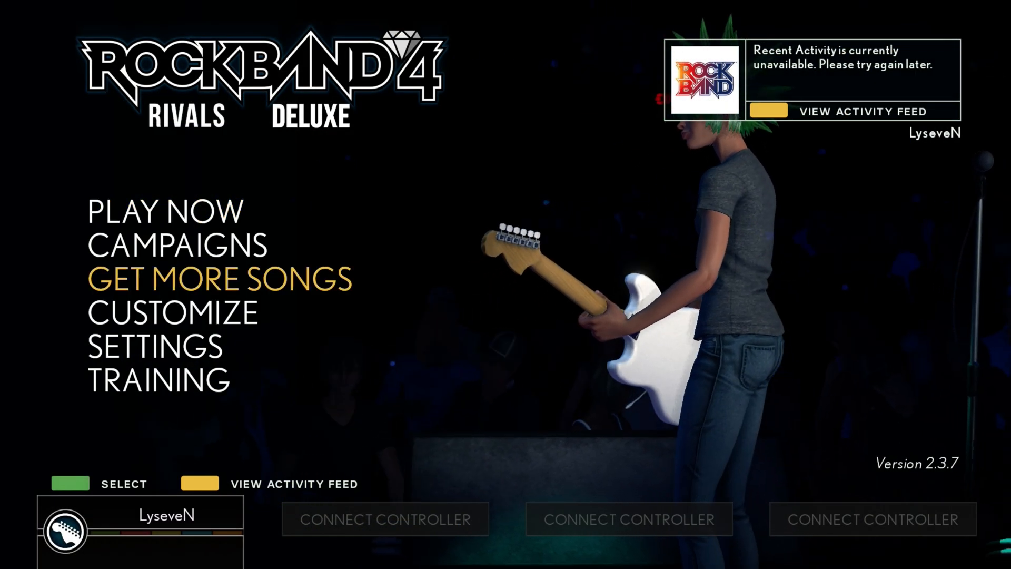
Enter Play Now and scroll the artist-sorted Music Library to redhotsonic's Chaos Angel Zone Act 3.
{"action": "left_click", "coordinate": [153, 346]}
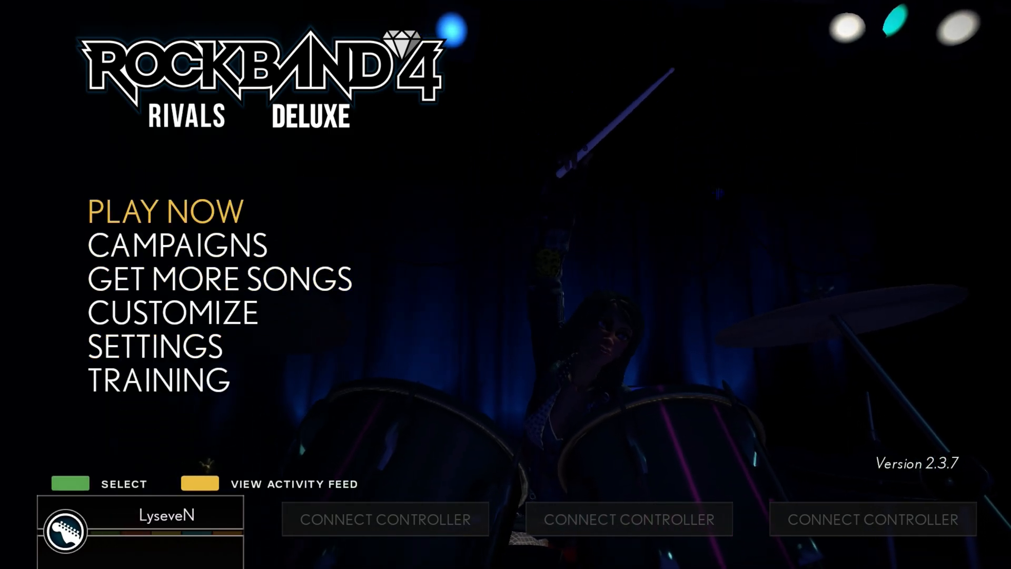
{"action": "left_click", "coordinate": [165, 210]}
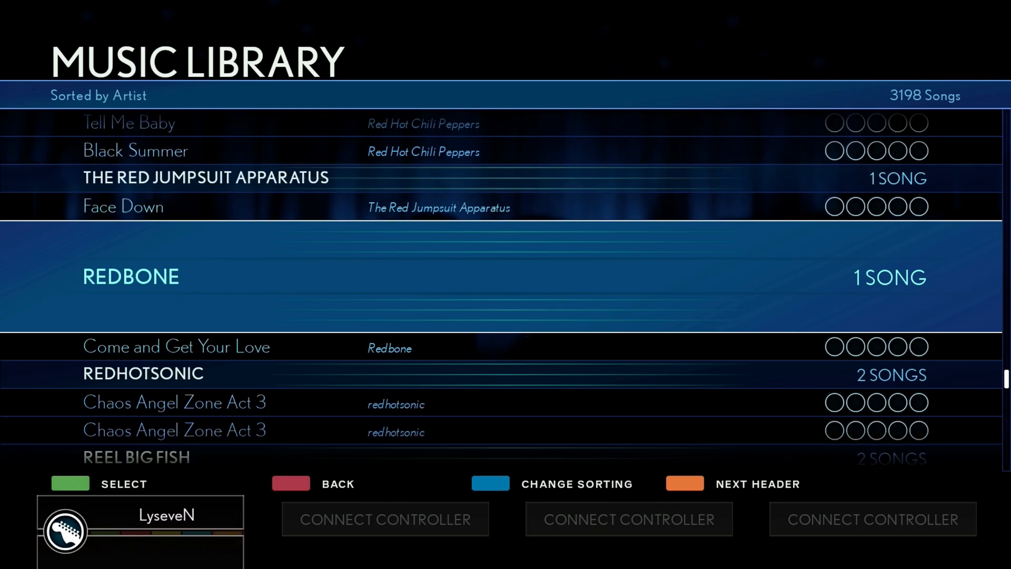
{"action": "scroll", "scroll_direction": "down", "scroll_amount": 3}
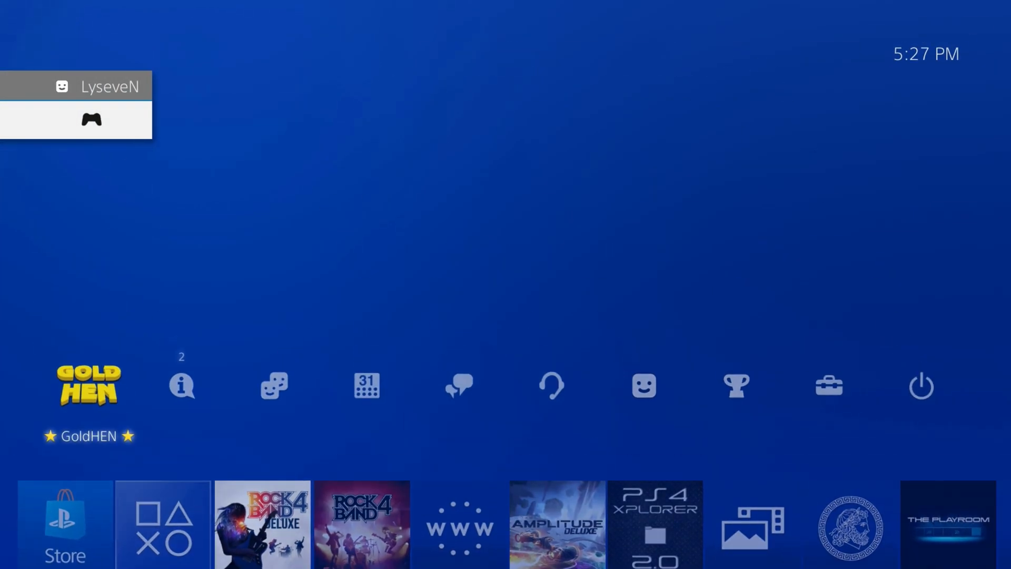
Delete the blank duplicate add-on from Rock Band 4 Deluxe in Add Content Manager, then start the game.
{"action": "left_click", "coordinate": [88, 385]}
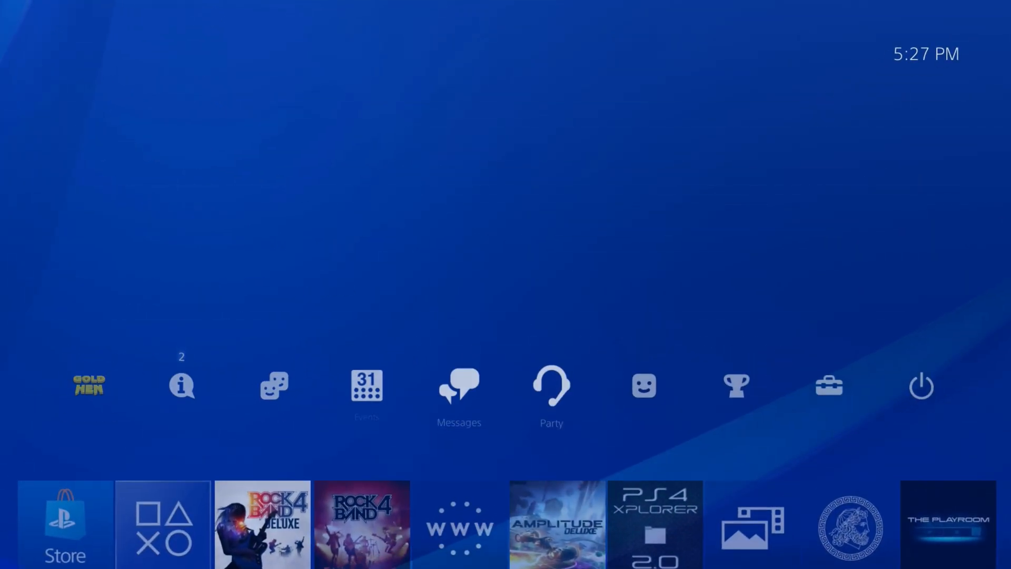
{"action": "left_click", "coordinate": [829, 386]}
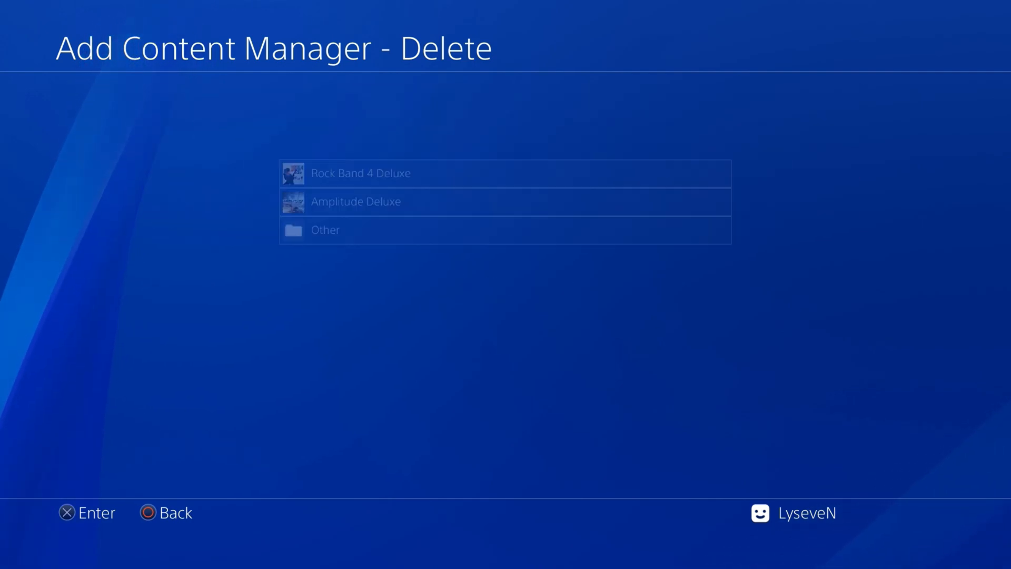
{"action": "left_click", "coordinate": [325, 229]}
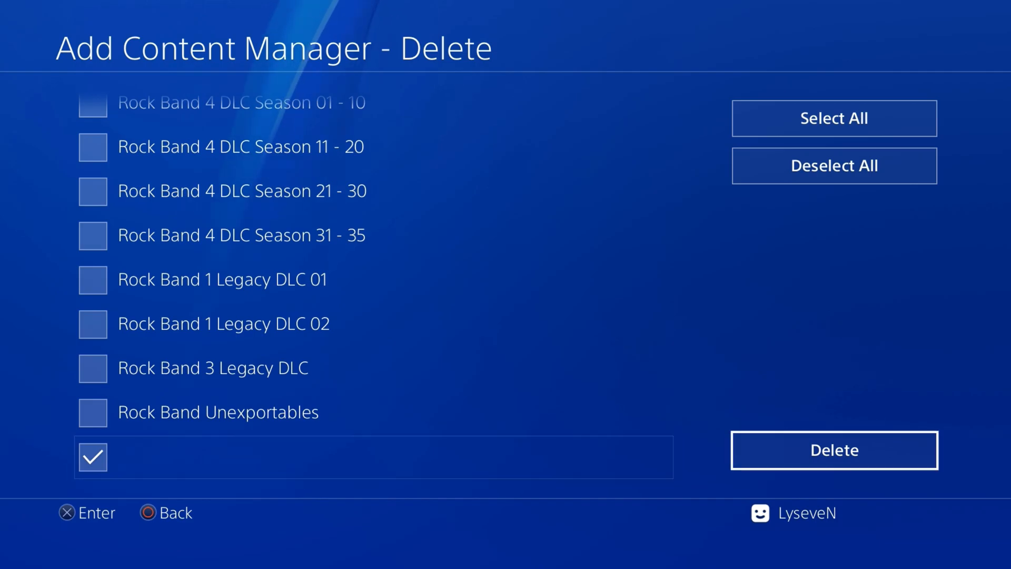
{"action": "left_click", "coordinate": [833, 450]}
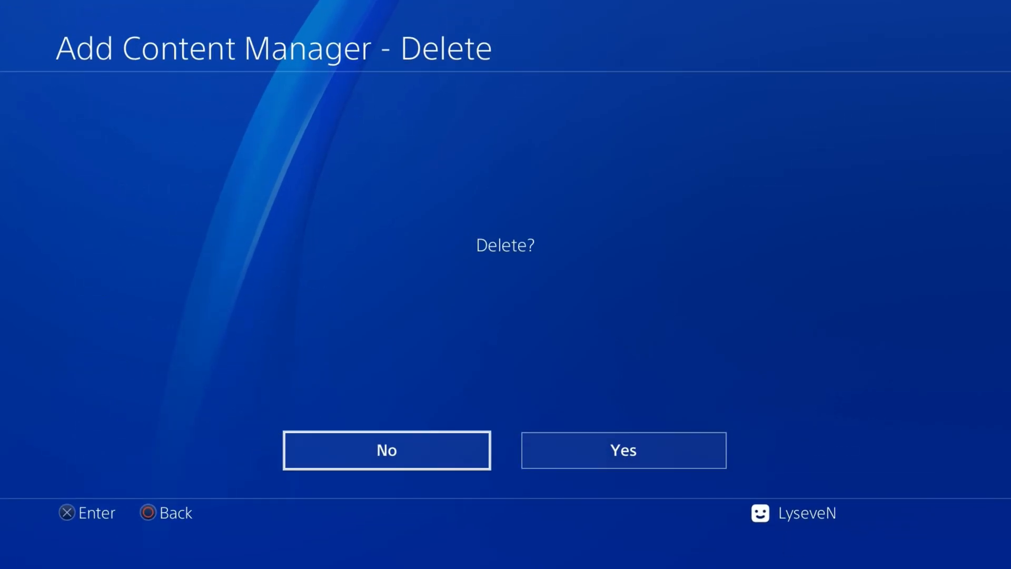
{"action": "left_click", "coordinate": [386, 450]}
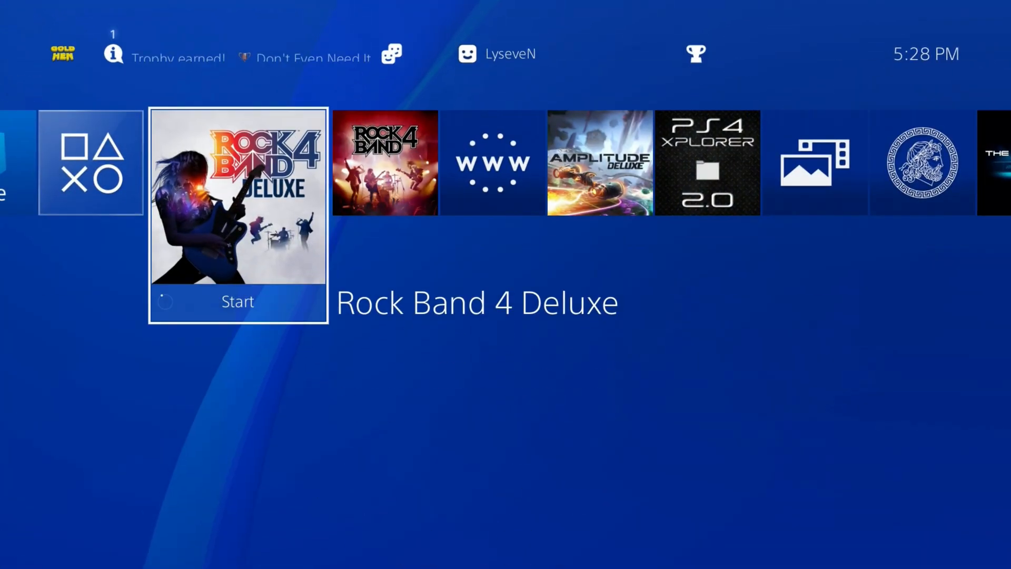
{"action": "left_click", "coordinate": [238, 302]}
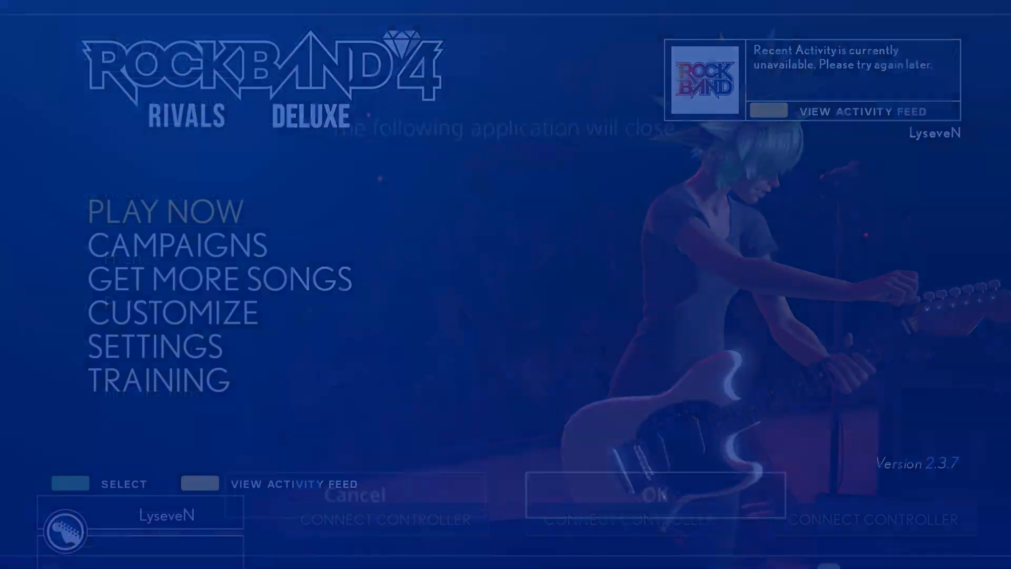
Confirm closing the running game, then scroll the Music Library now listing 3197 songs.
{"action": "left_click", "coordinate": [655, 495]}
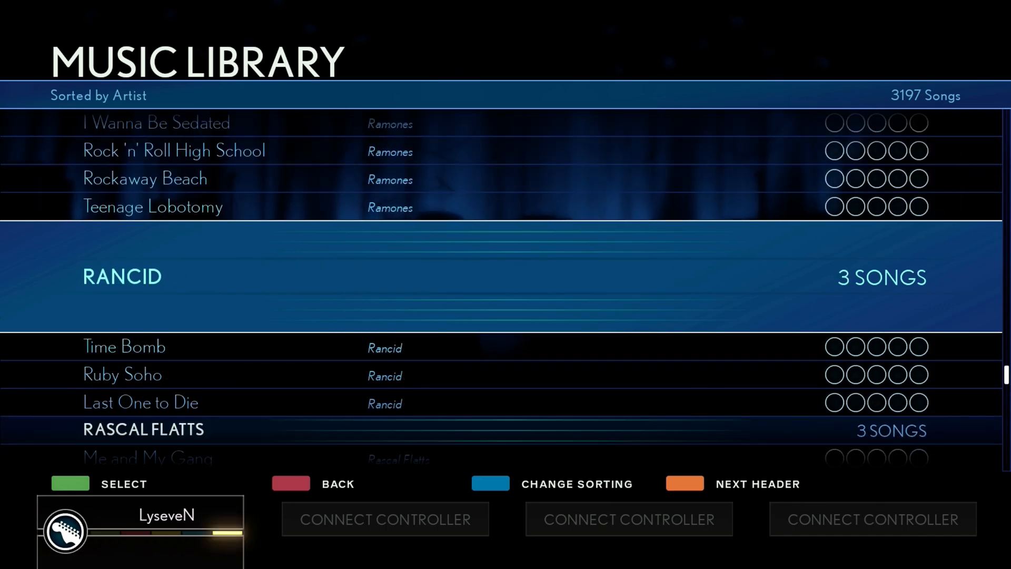
{"action": "scroll", "scroll_direction": "down", "scroll_amount": 3}
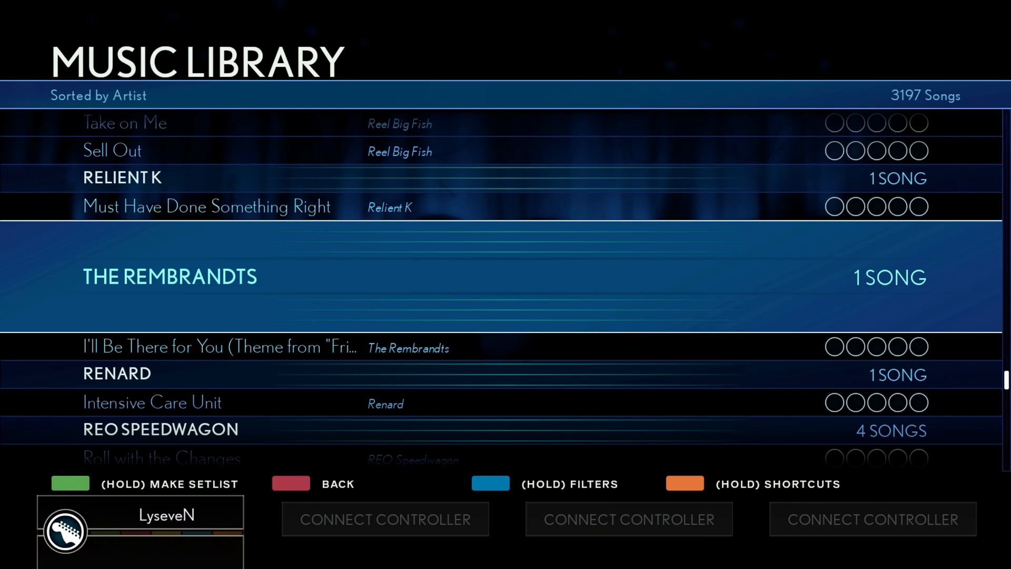